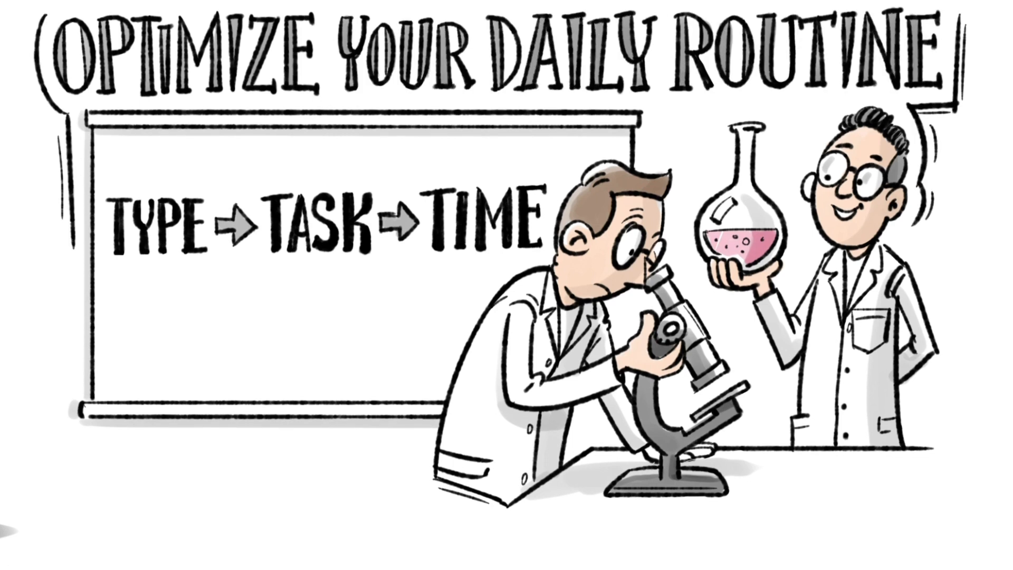
pyautogui.scroll(-3)
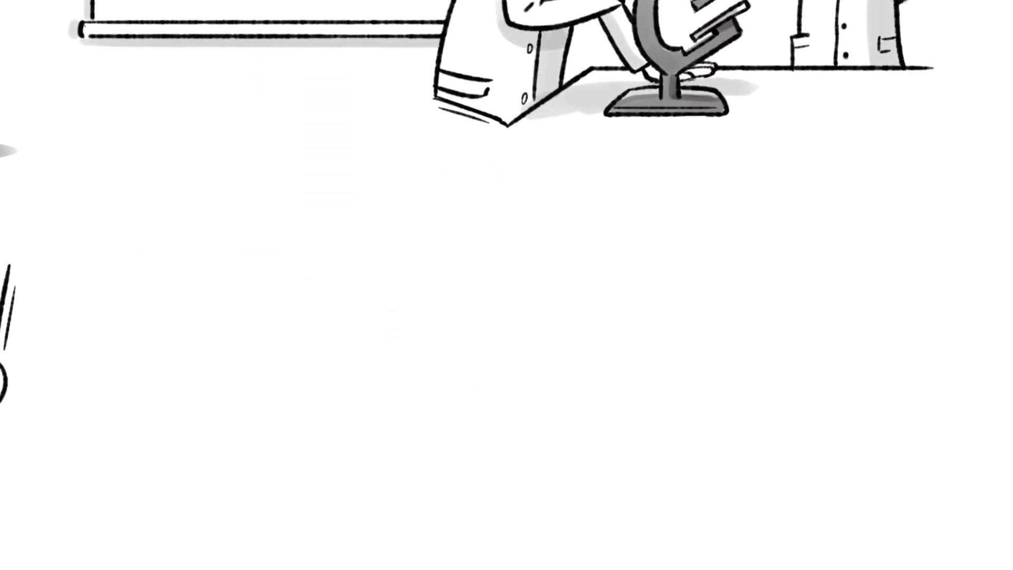